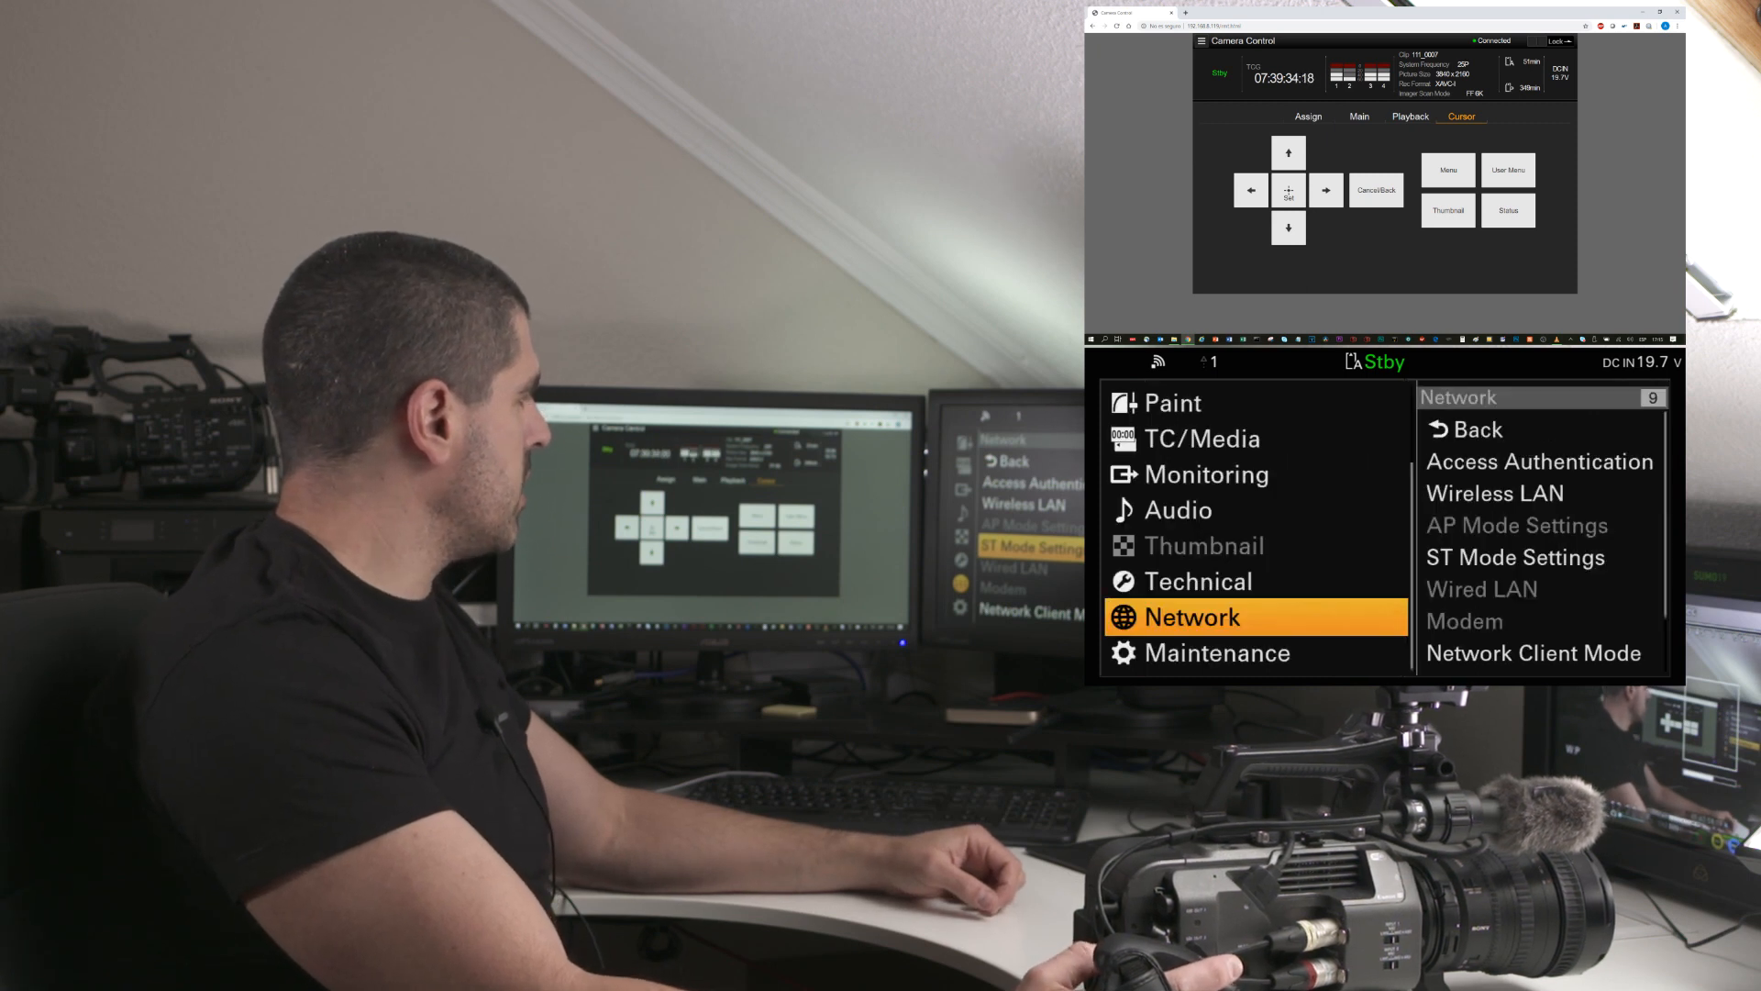
# Enter Network › Access Authentication on the camera menu, then show the Assign button functions
pyautogui.click(1540, 460)
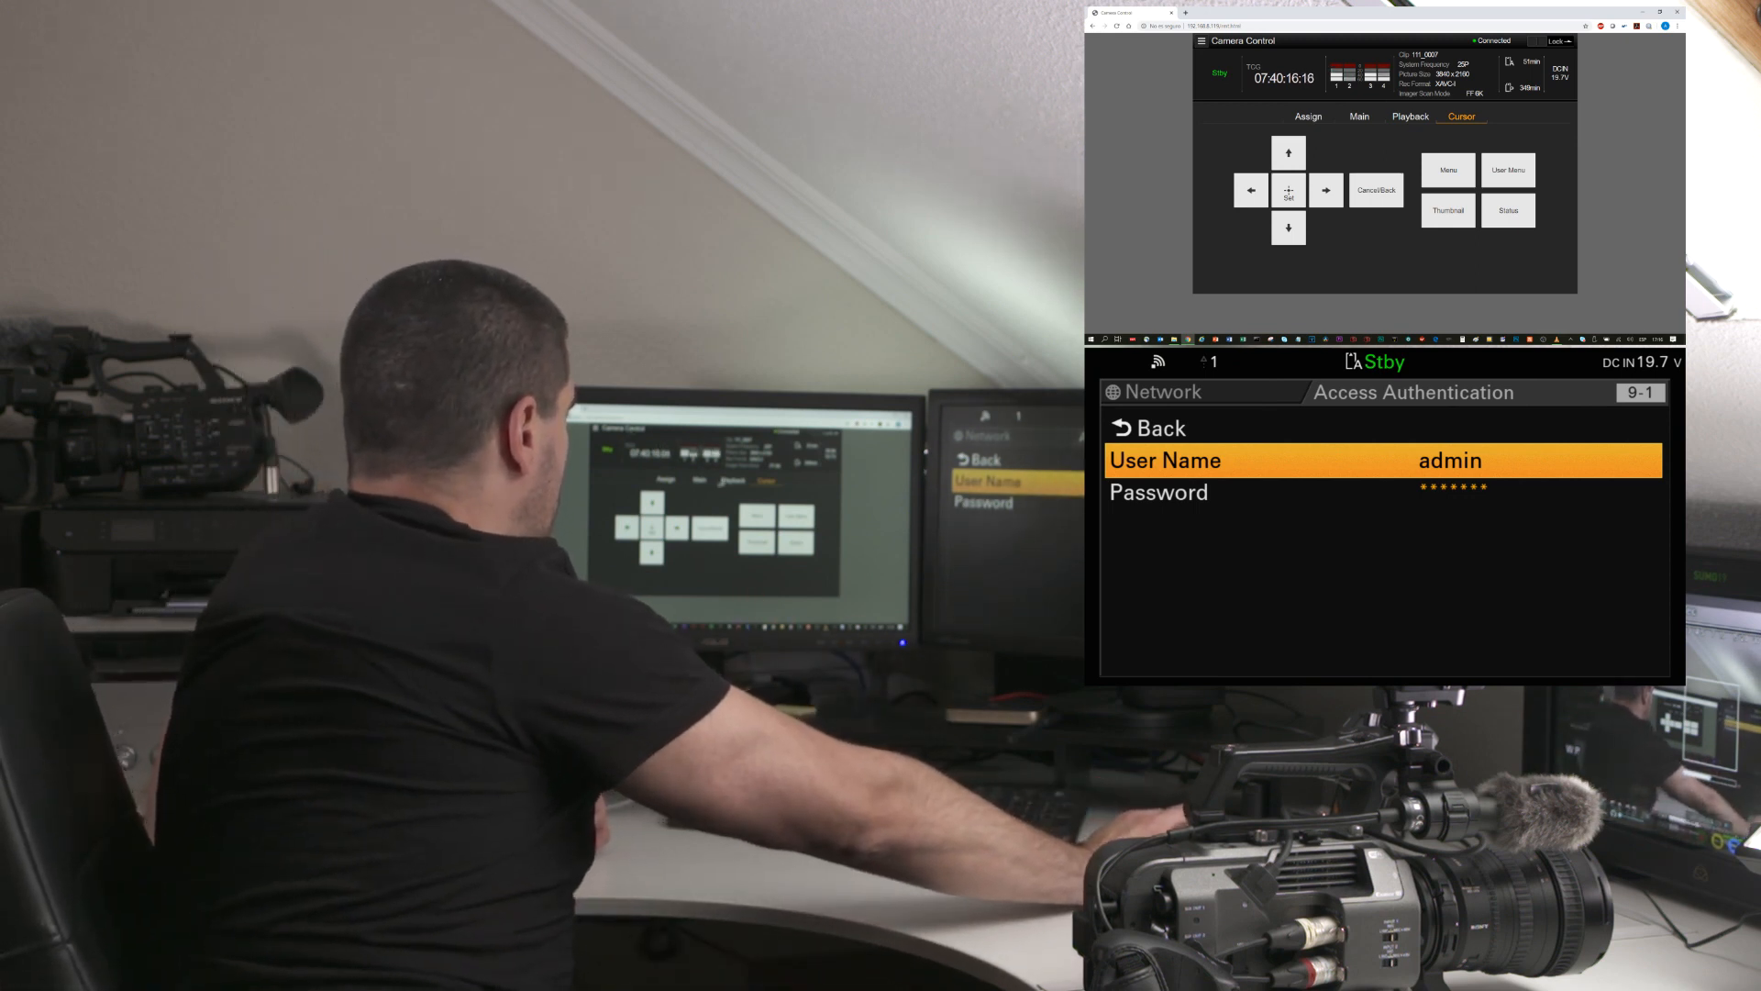
pyautogui.click(1307, 116)
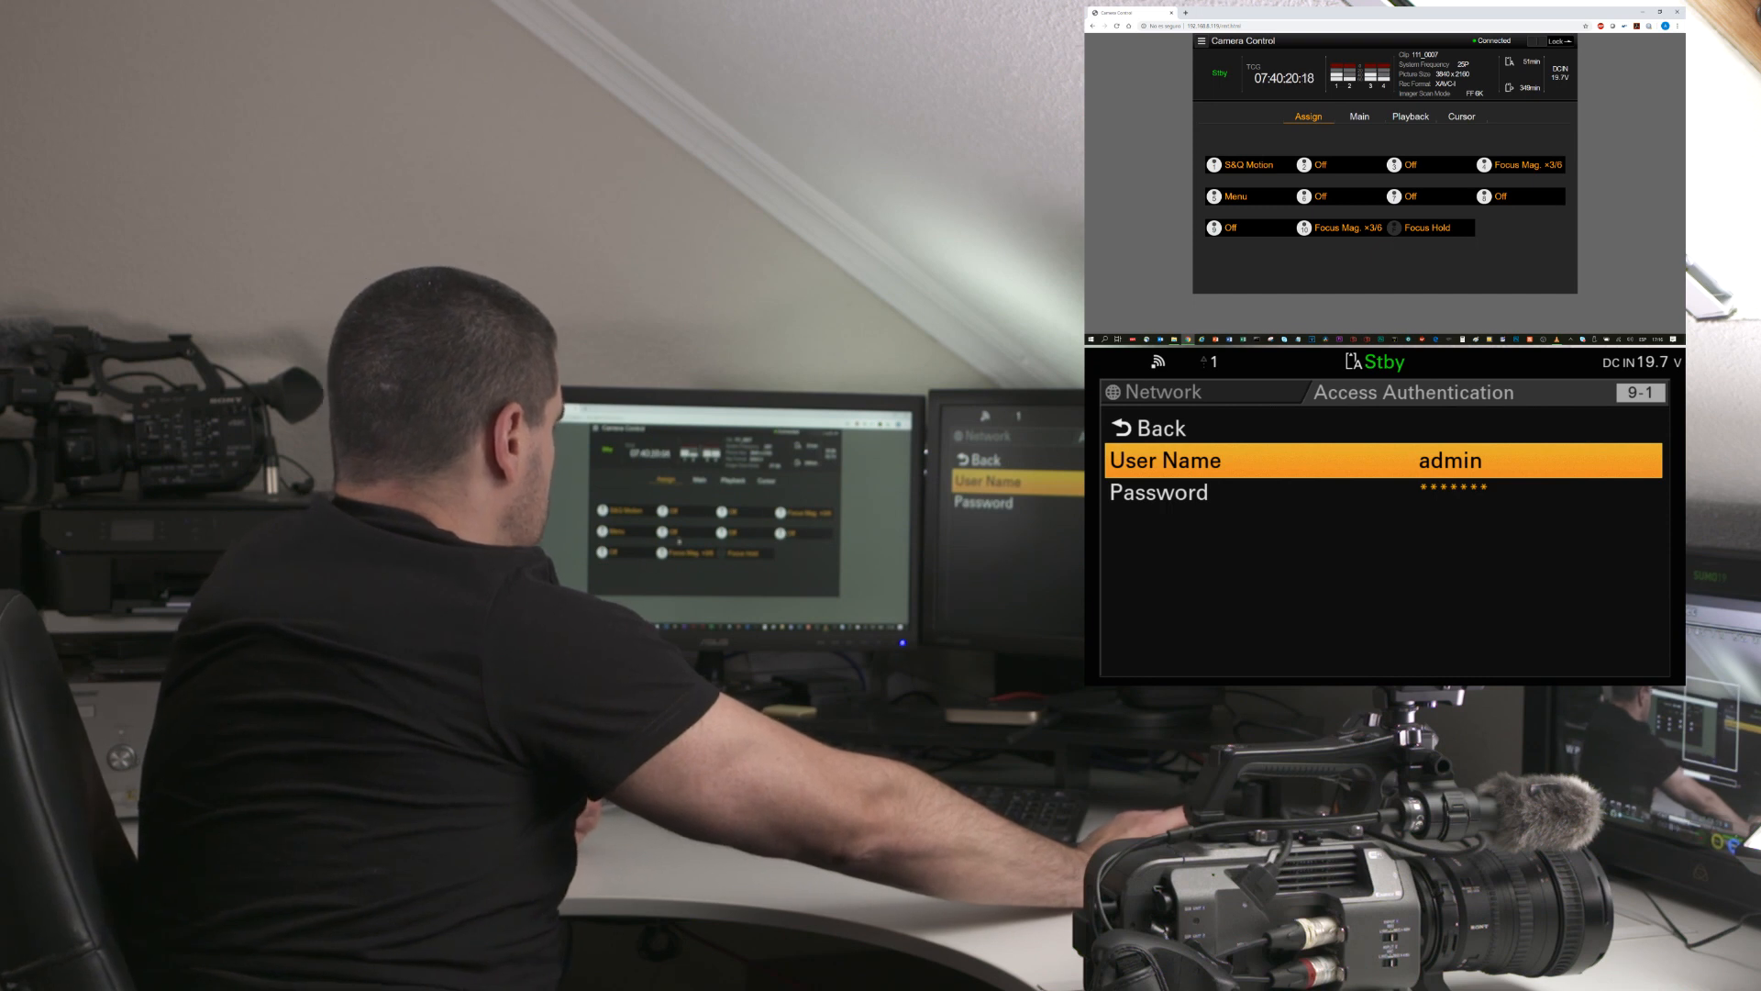
# View the Main lens and recording controls, then switch to Playback clip controls
pyautogui.click(1358, 115)
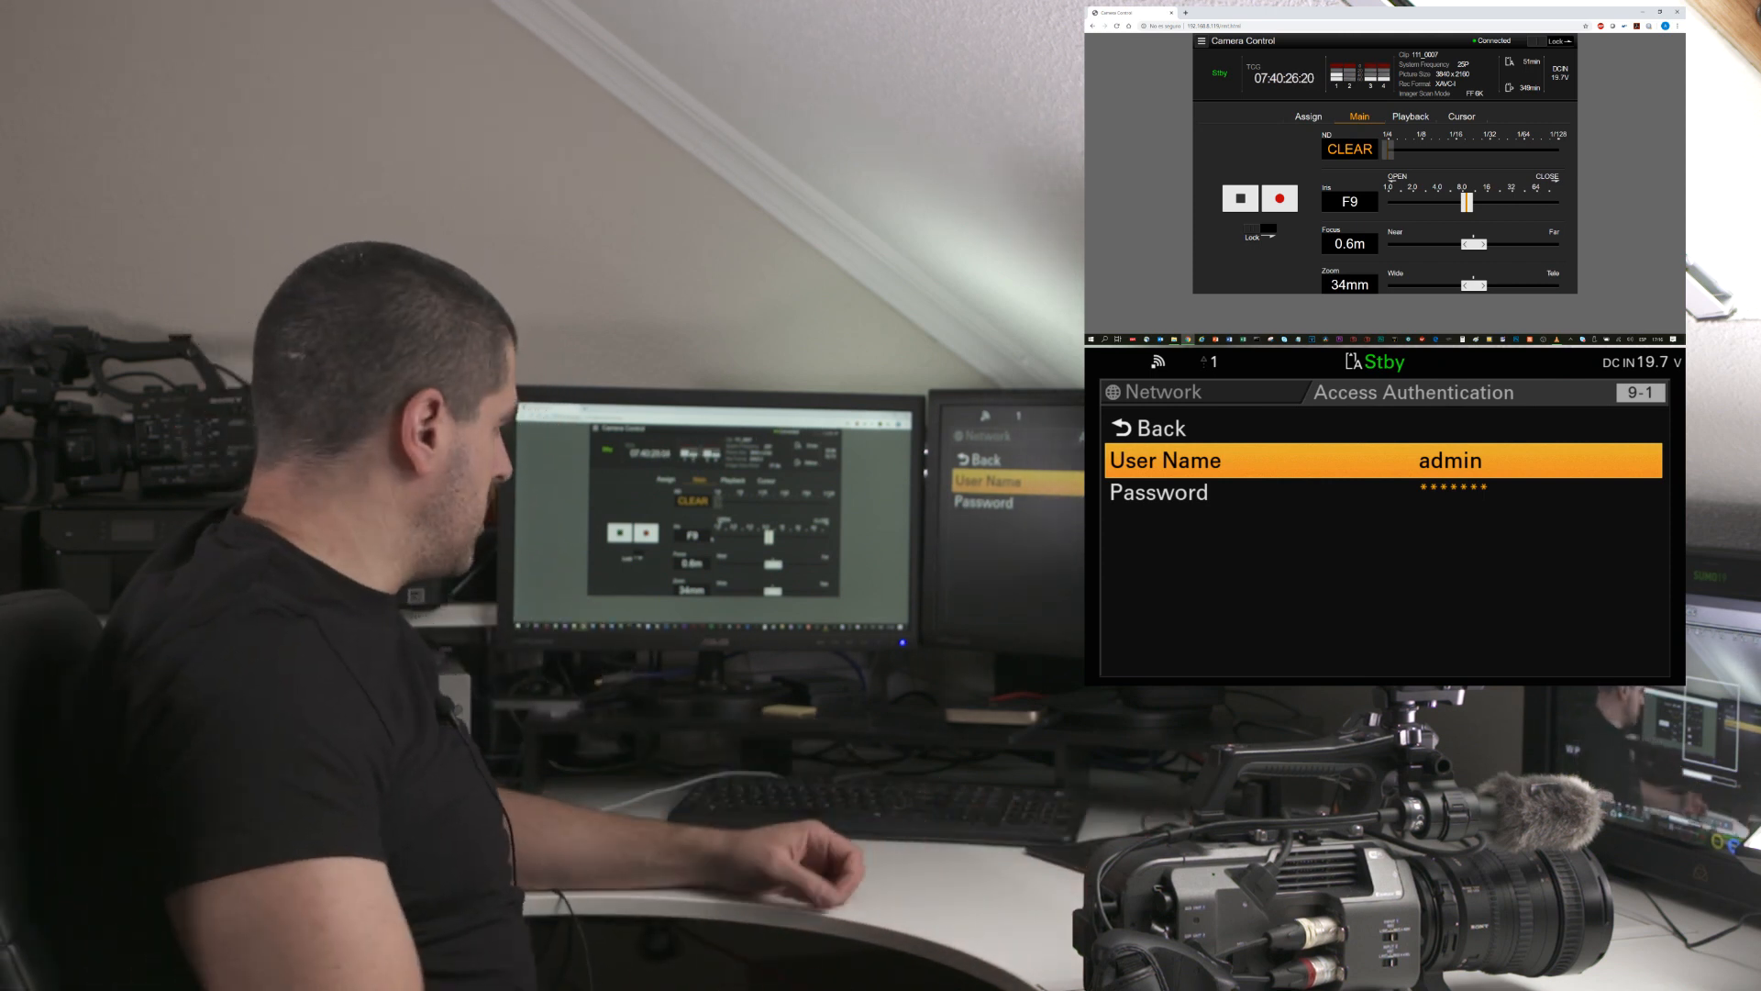
pyautogui.click(1410, 116)
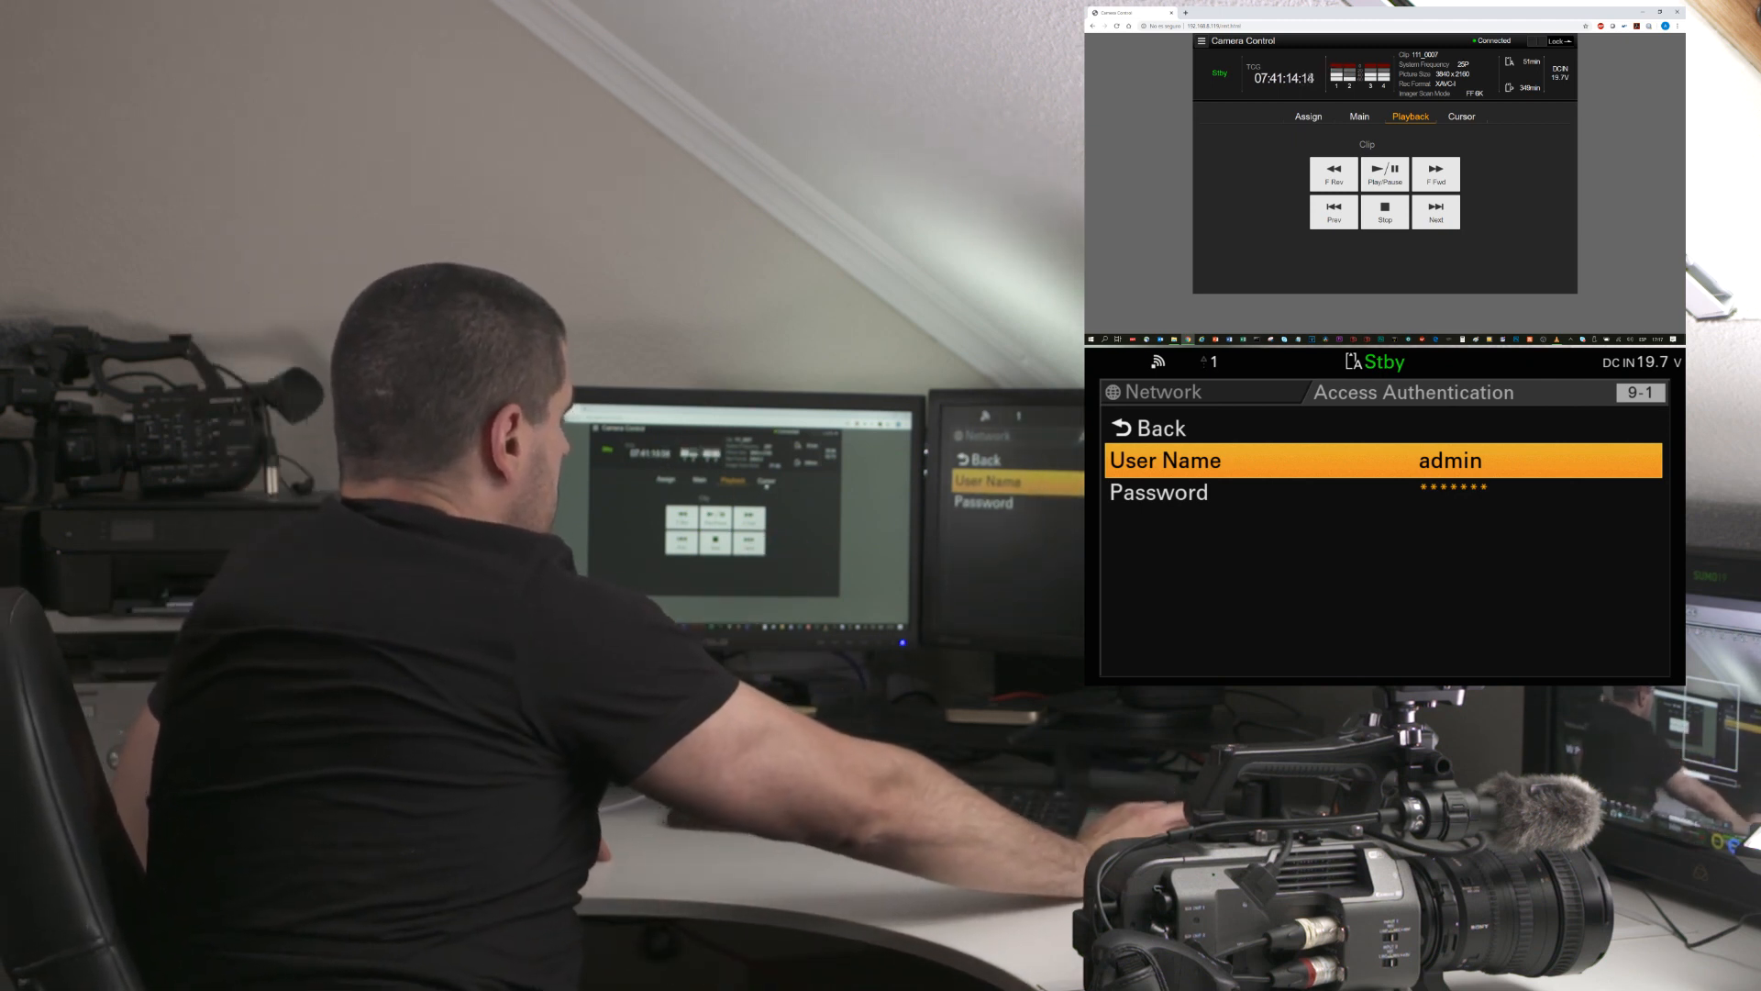
# Show the Cursor menu controls, then open Settings with monitoring size and frame rate
pyautogui.click(1460, 116)
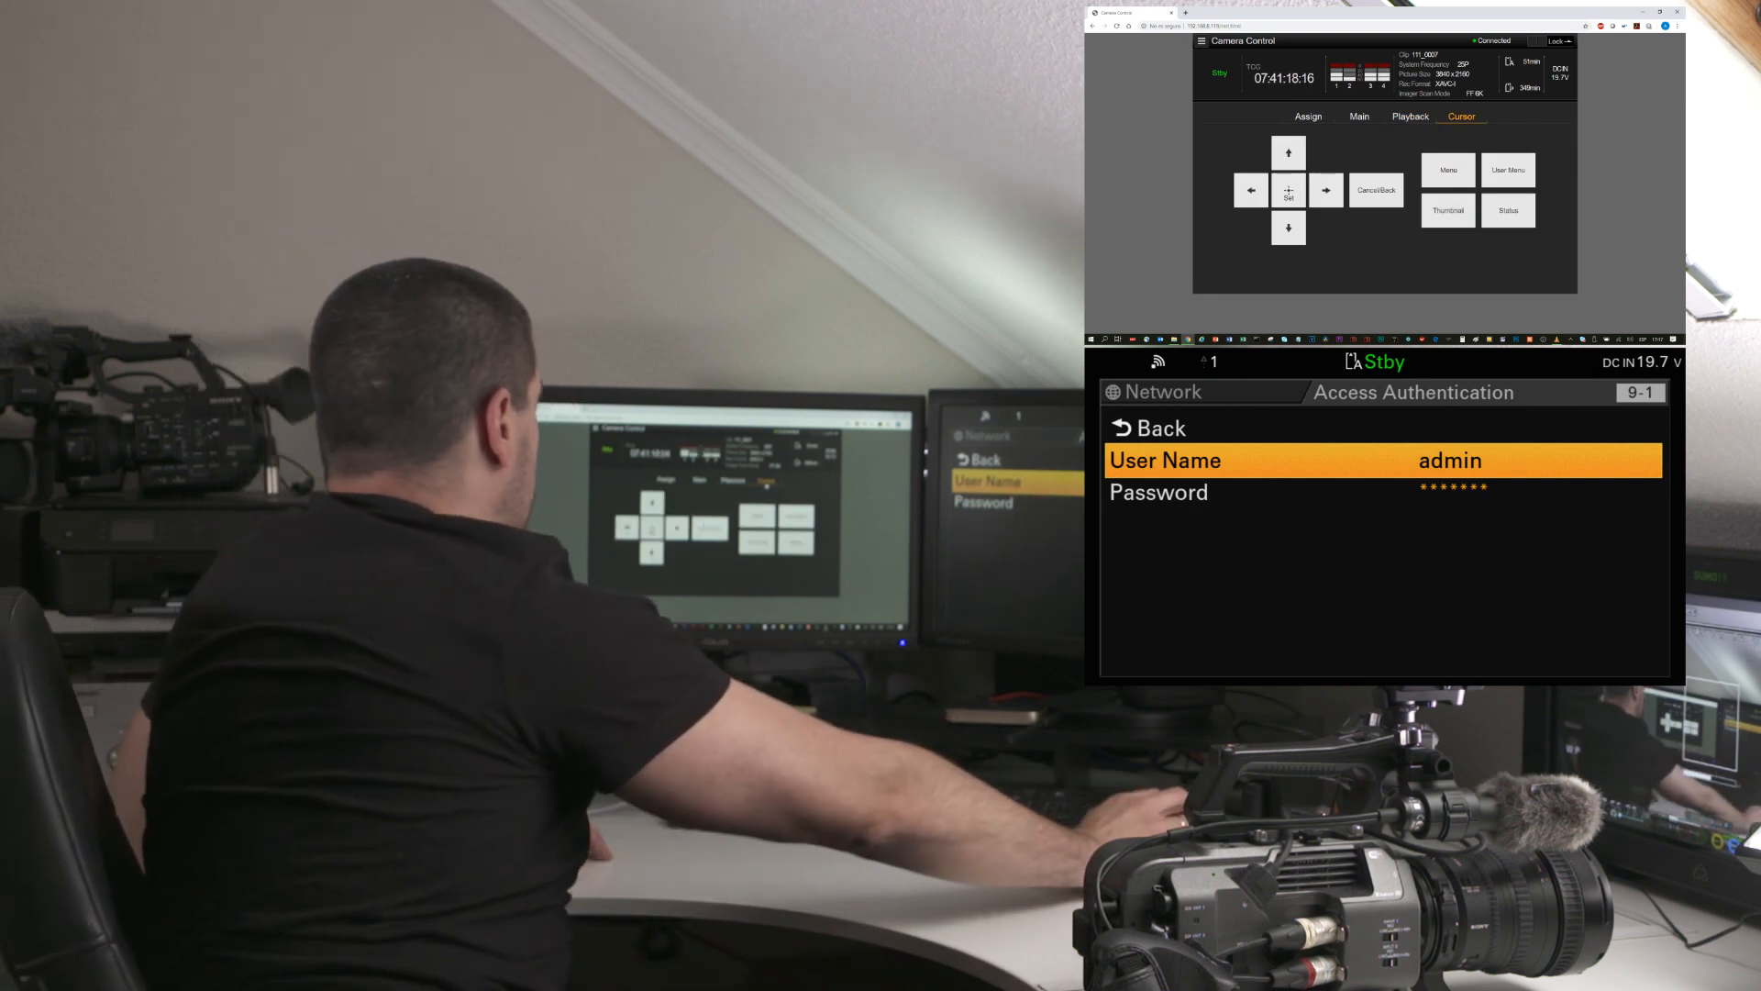
pyautogui.click(1201, 41)
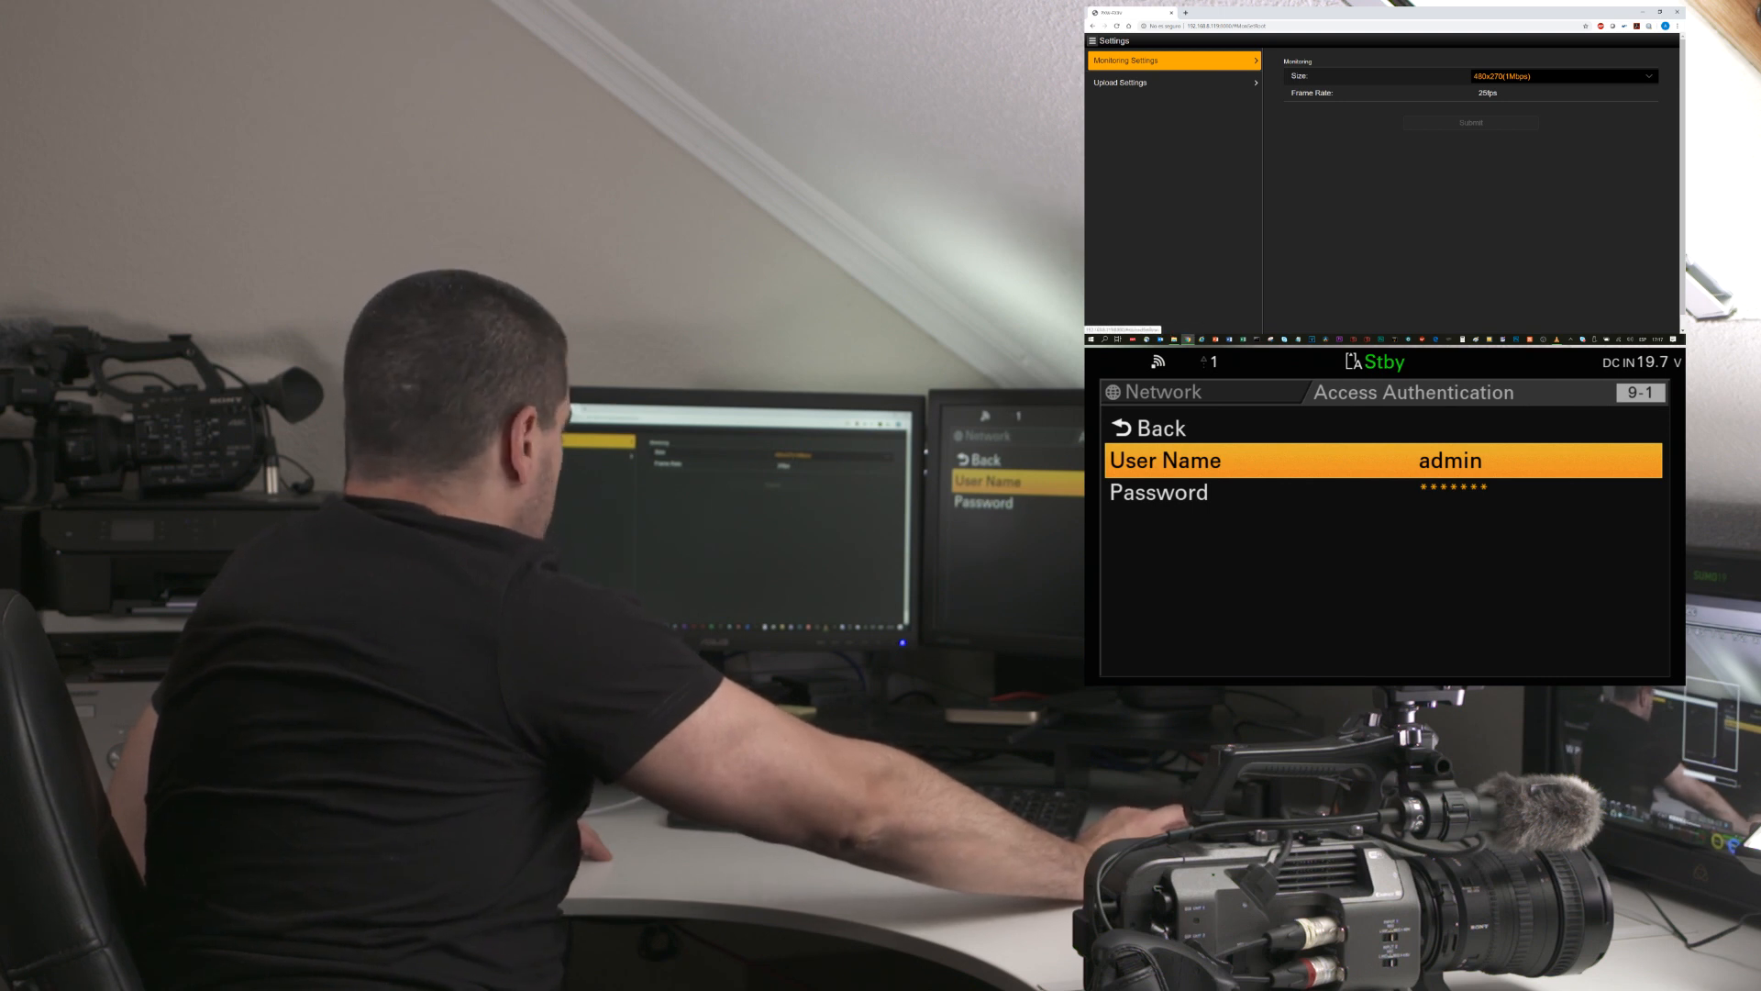
# Edit the FTP upload server Server Settings2 from Upload Settings, showing port 21
pyautogui.click(1171, 82)
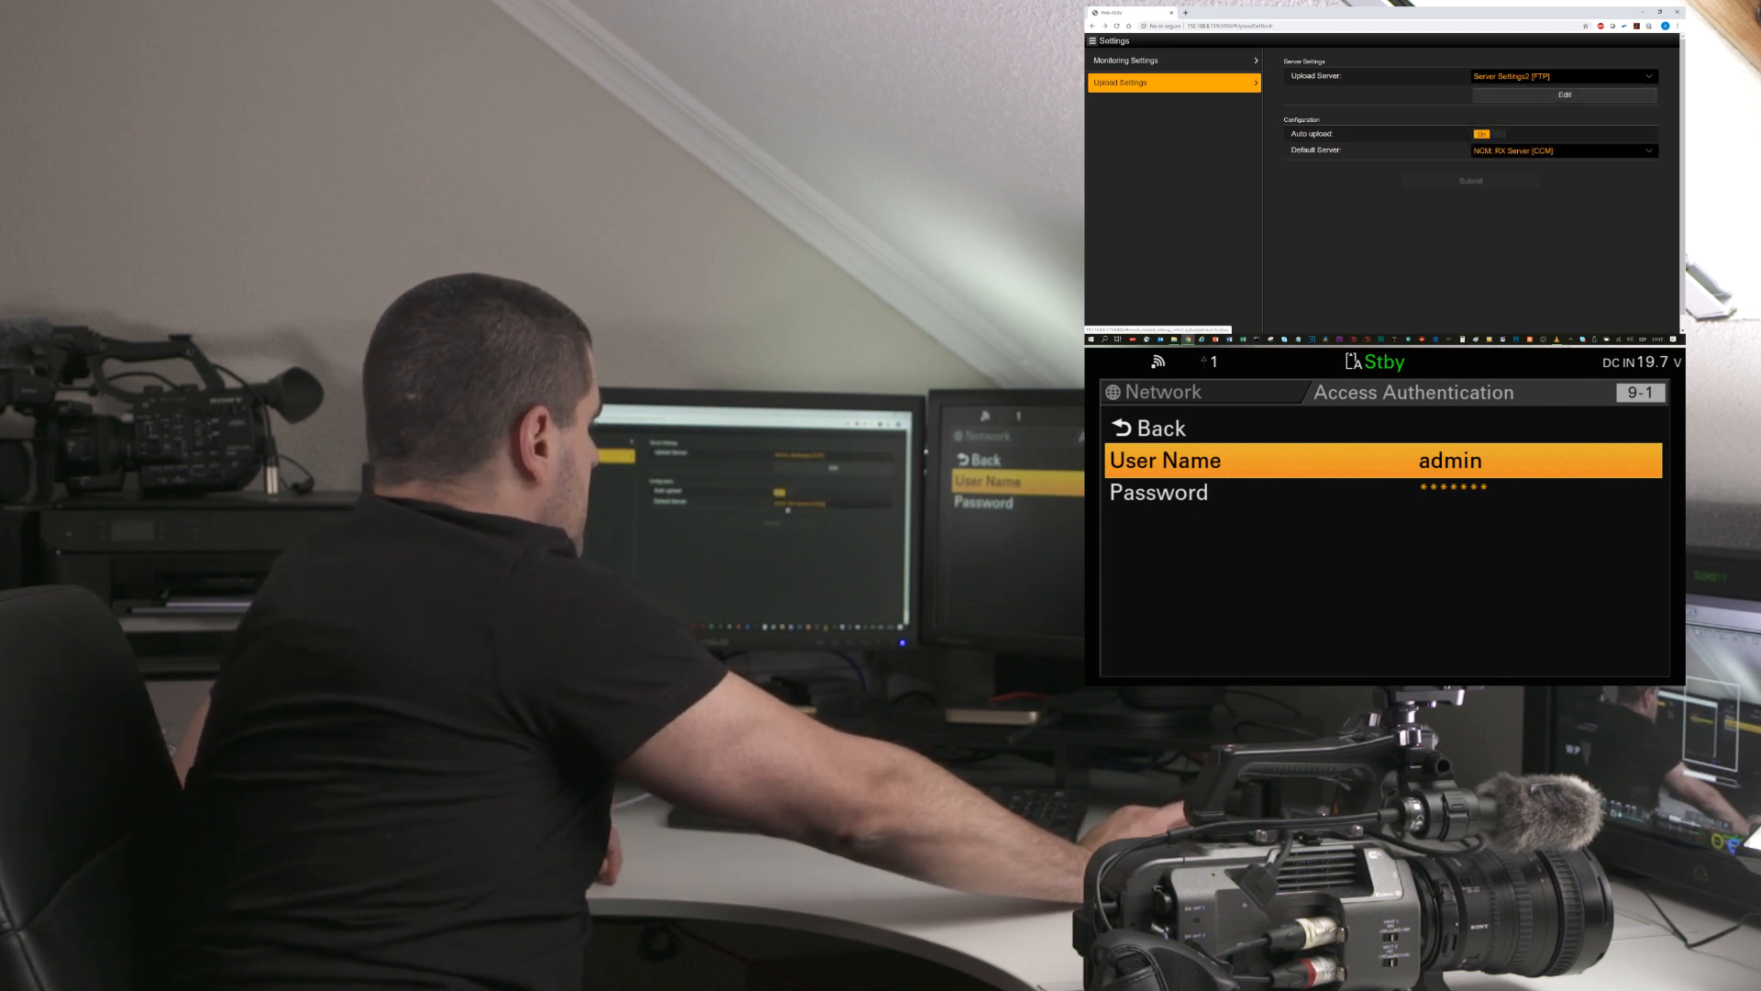
pyautogui.click(1562, 95)
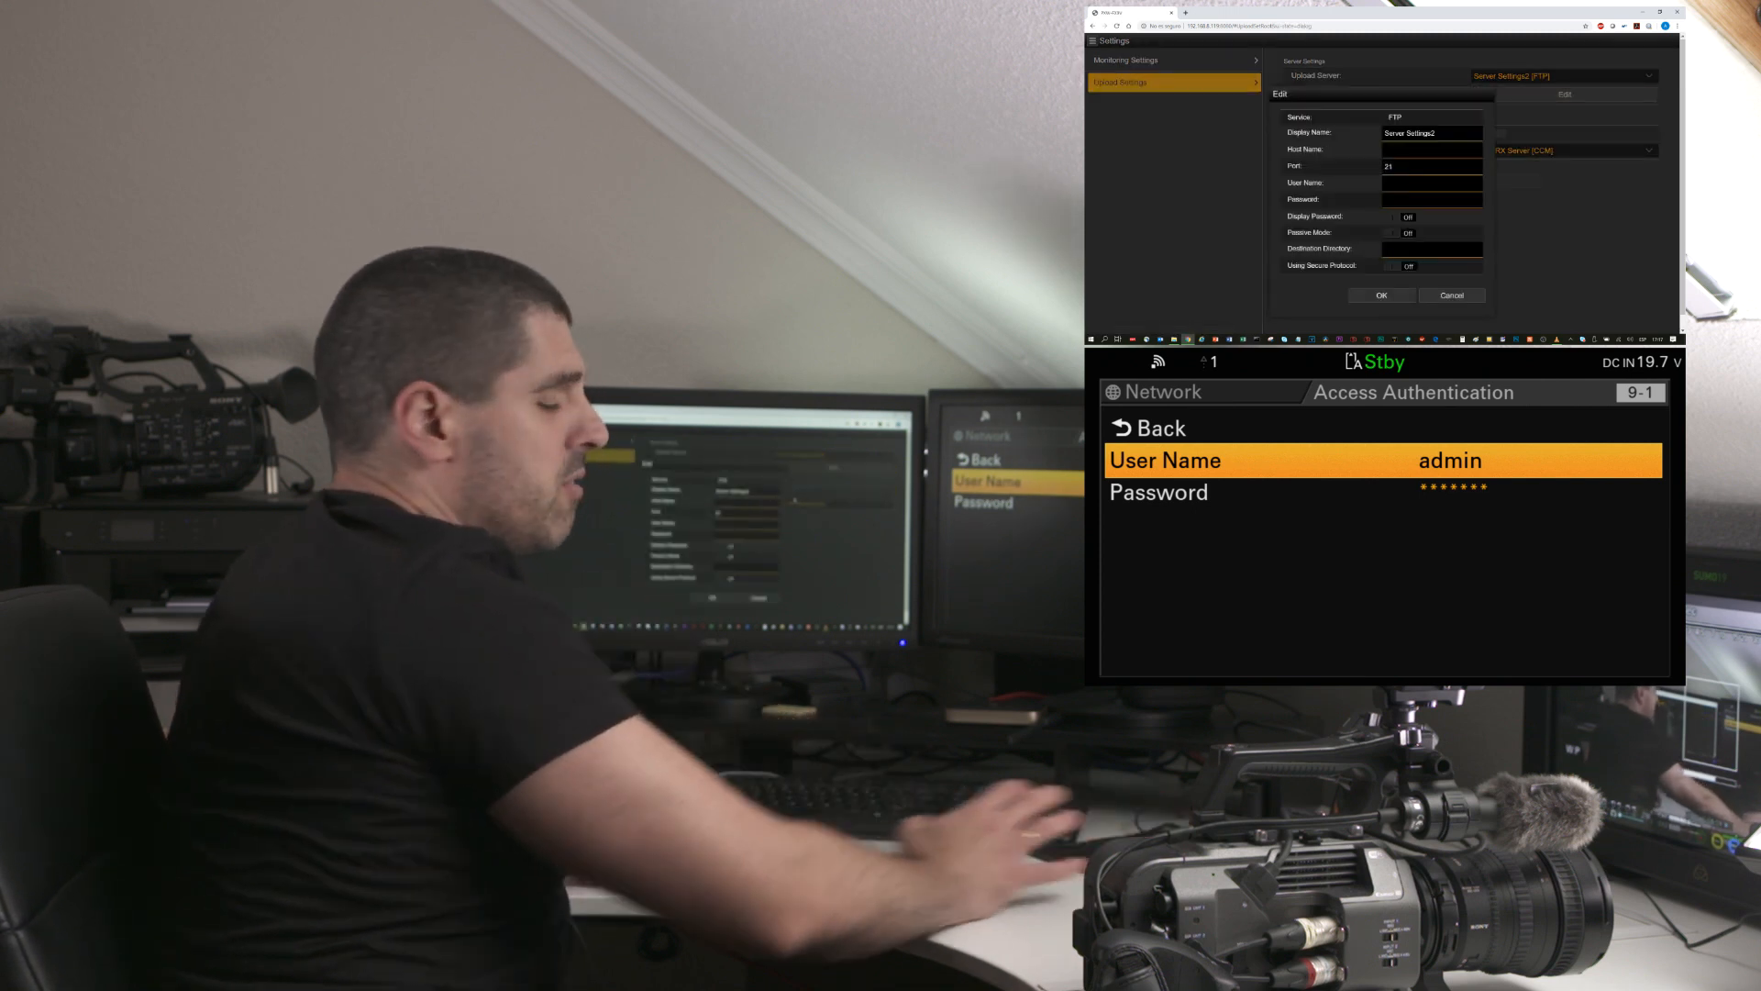